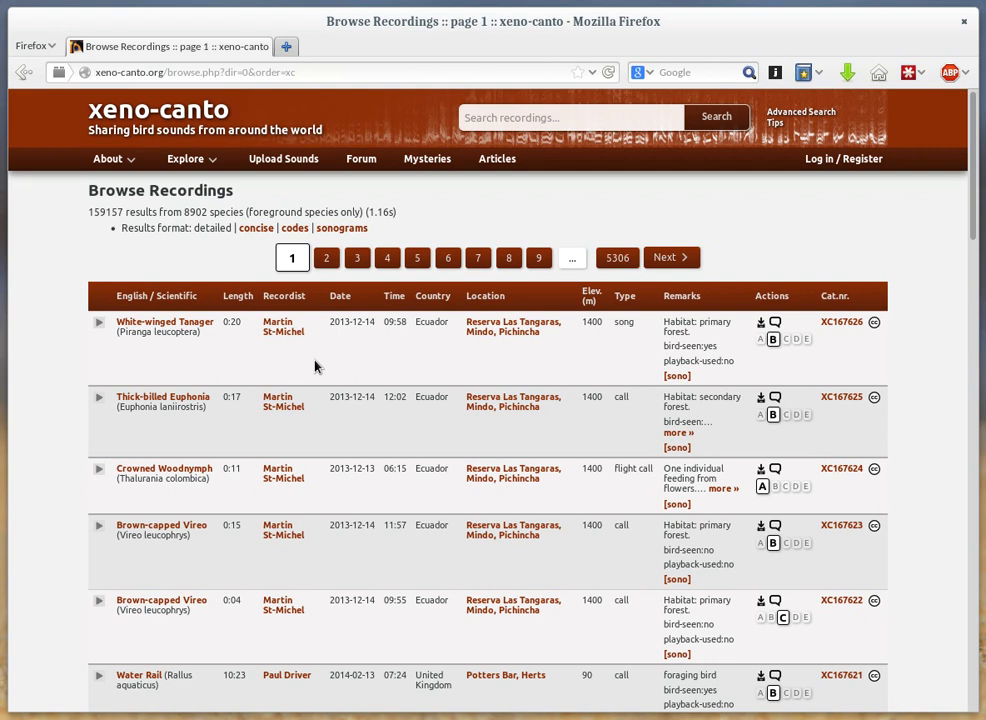
mouse_move(38, 384)
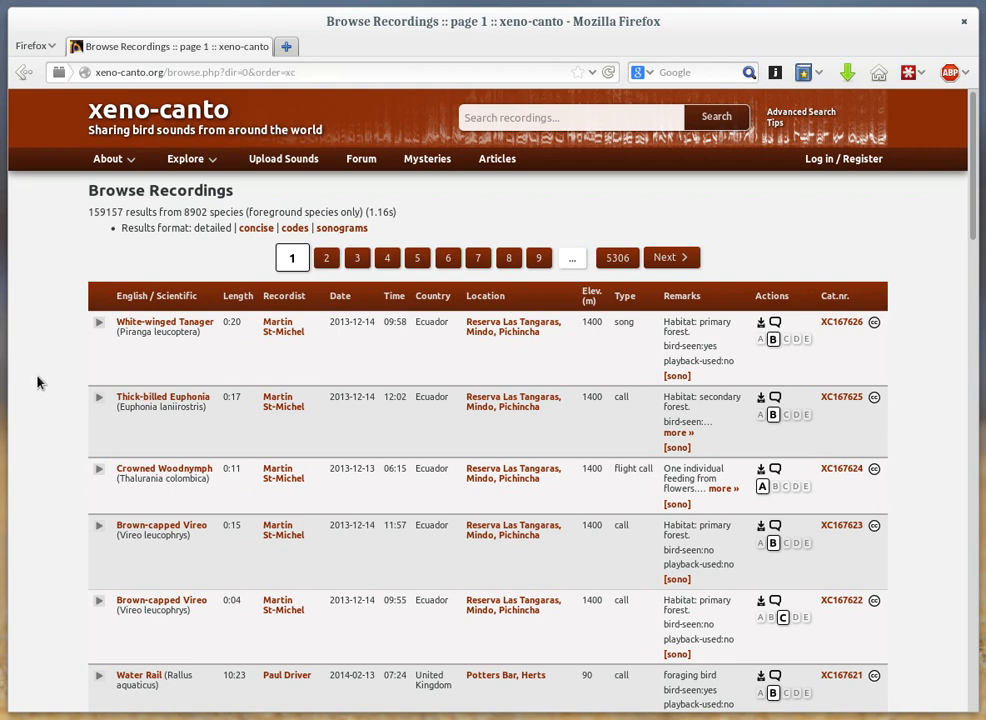
mouse_move(41, 367)
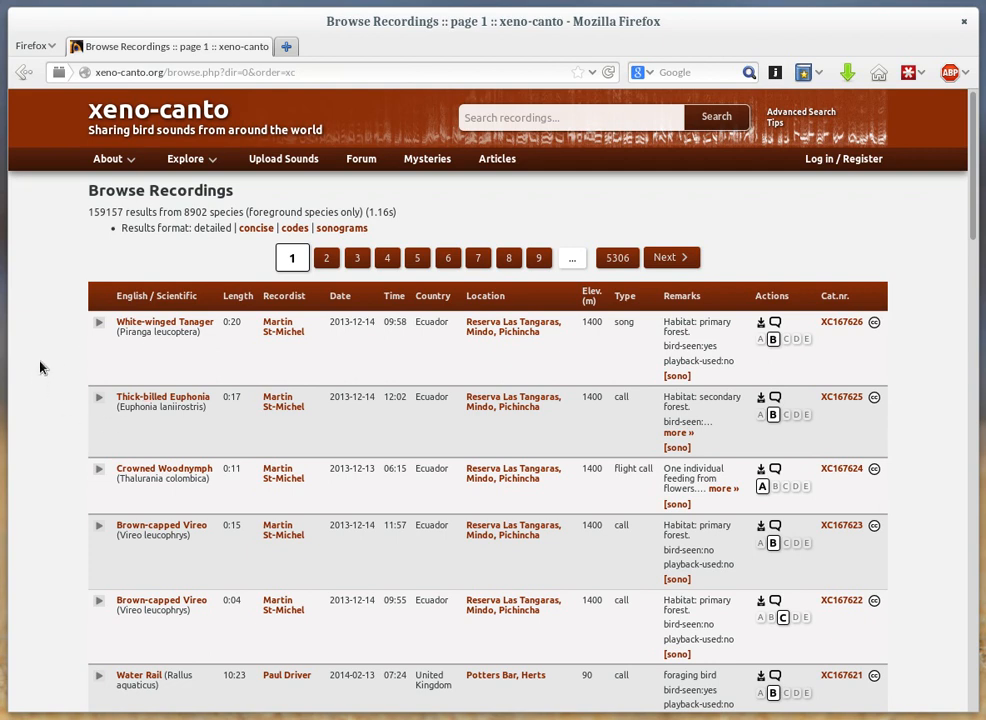
mouse_move(100, 379)
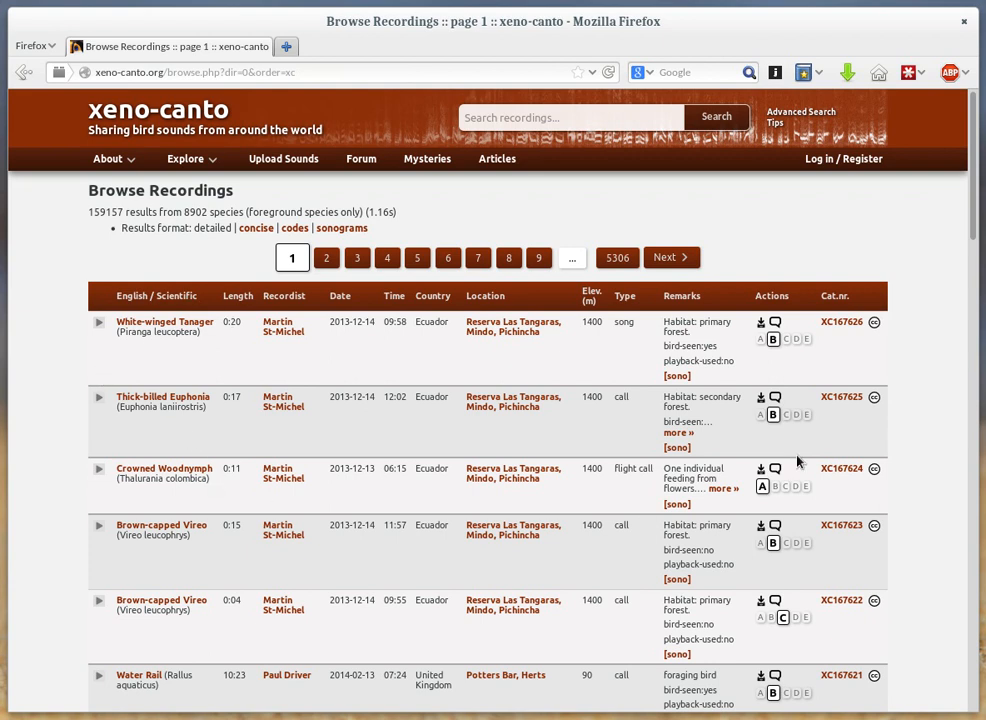
mouse_move(49, 405)
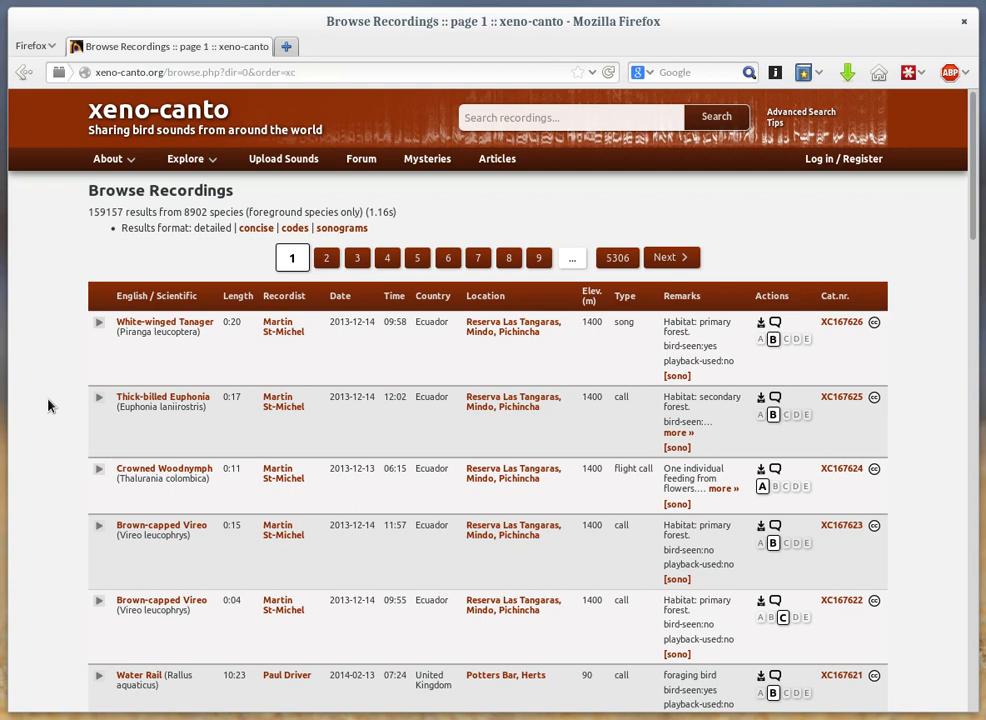
mouse_move(172, 427)
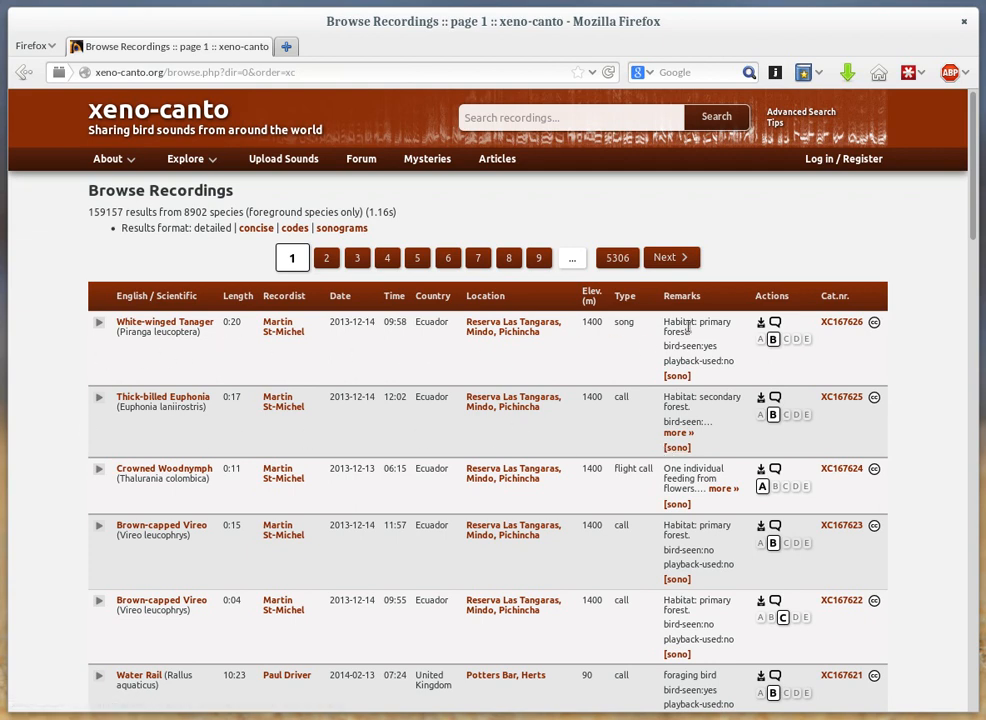
mouse_move(762, 322)
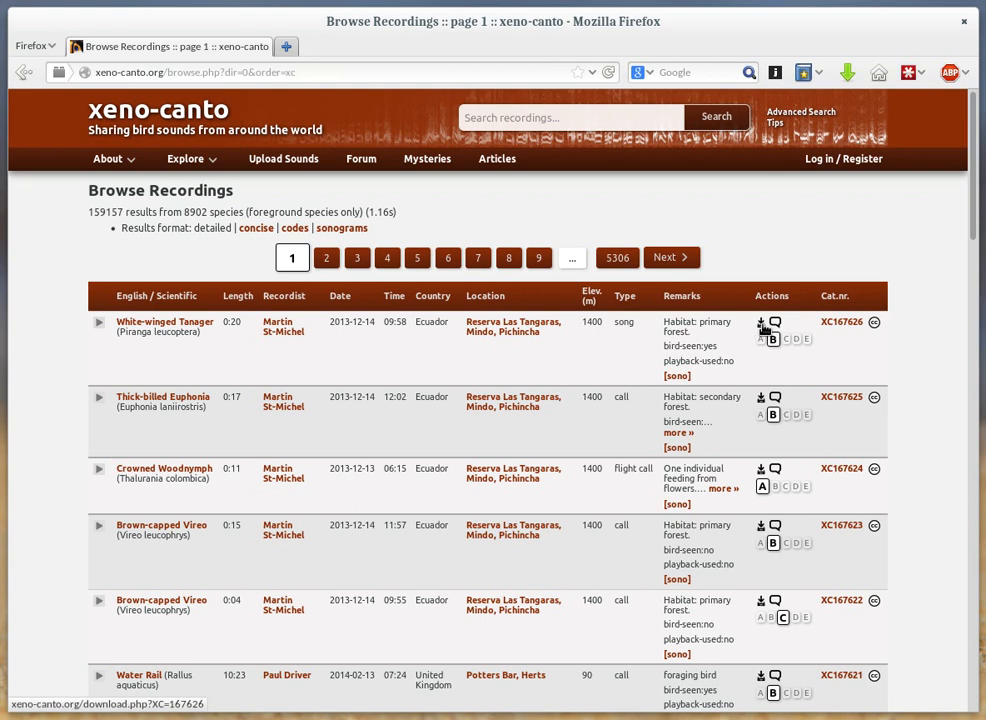
mouse_move(762, 321)
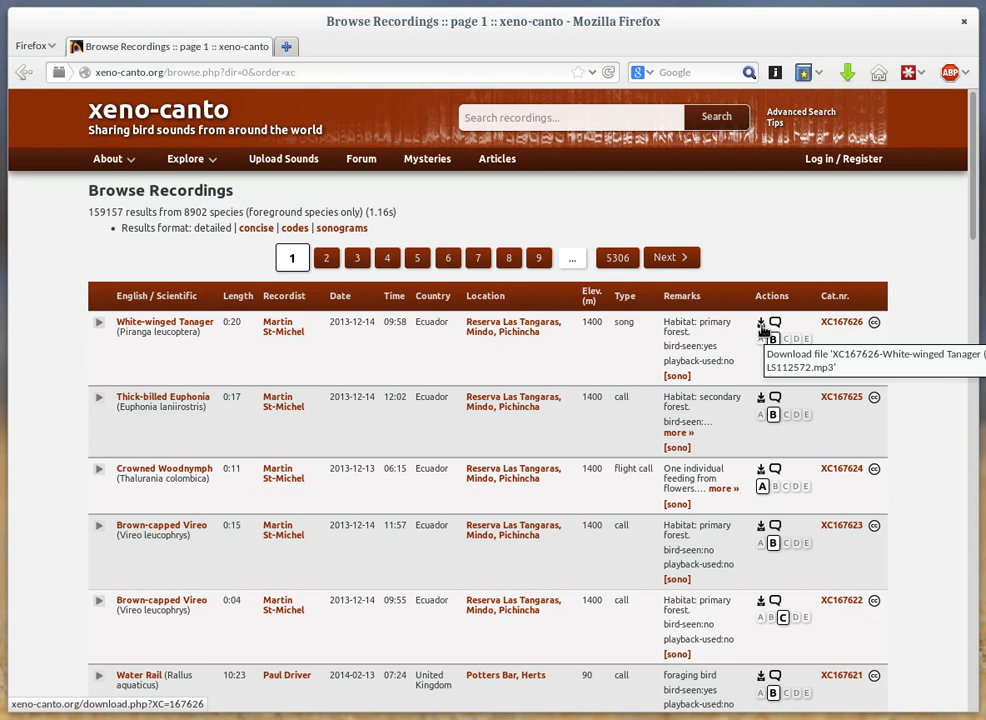
Step: Open the White-winged Tanager audio file, then return to the recordings list
left_click(761, 322)
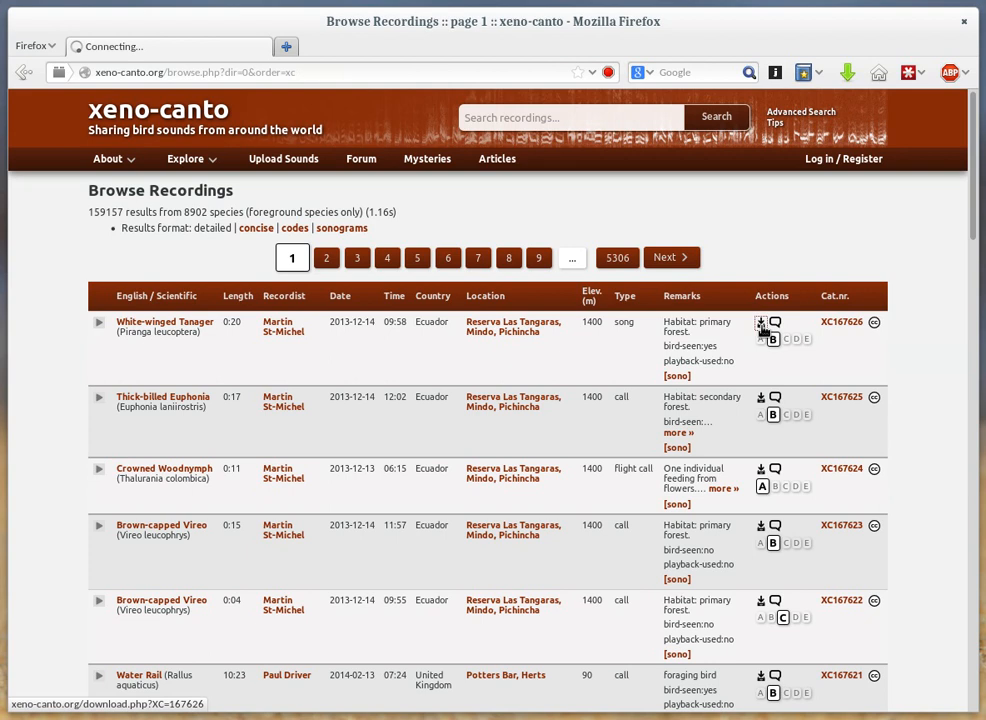
left_click(761, 322)
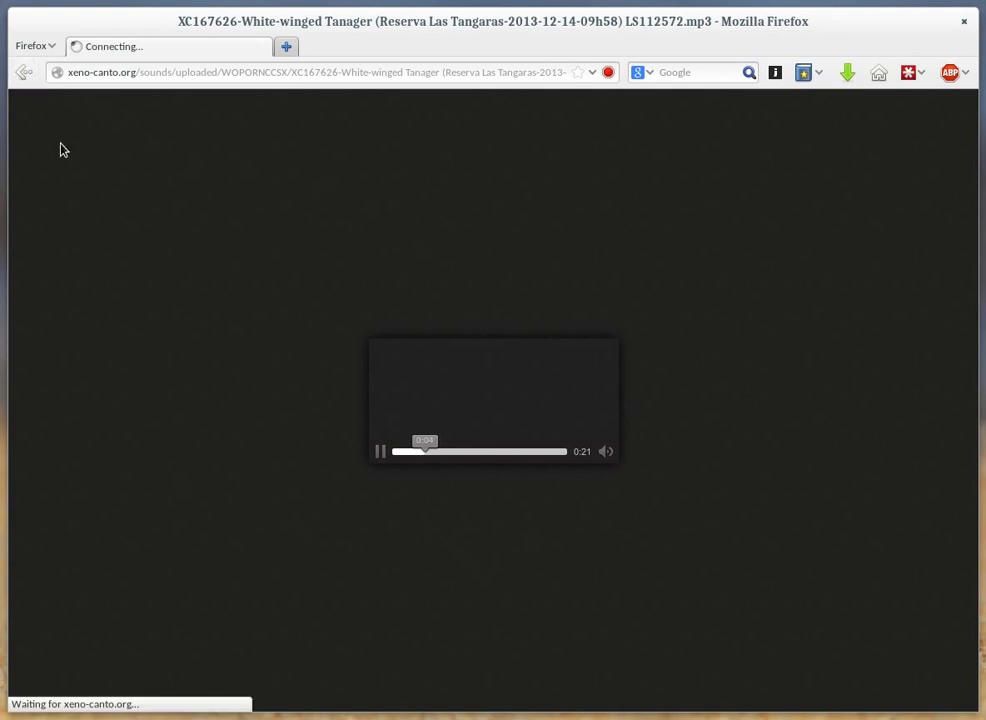
left_click(20, 73)
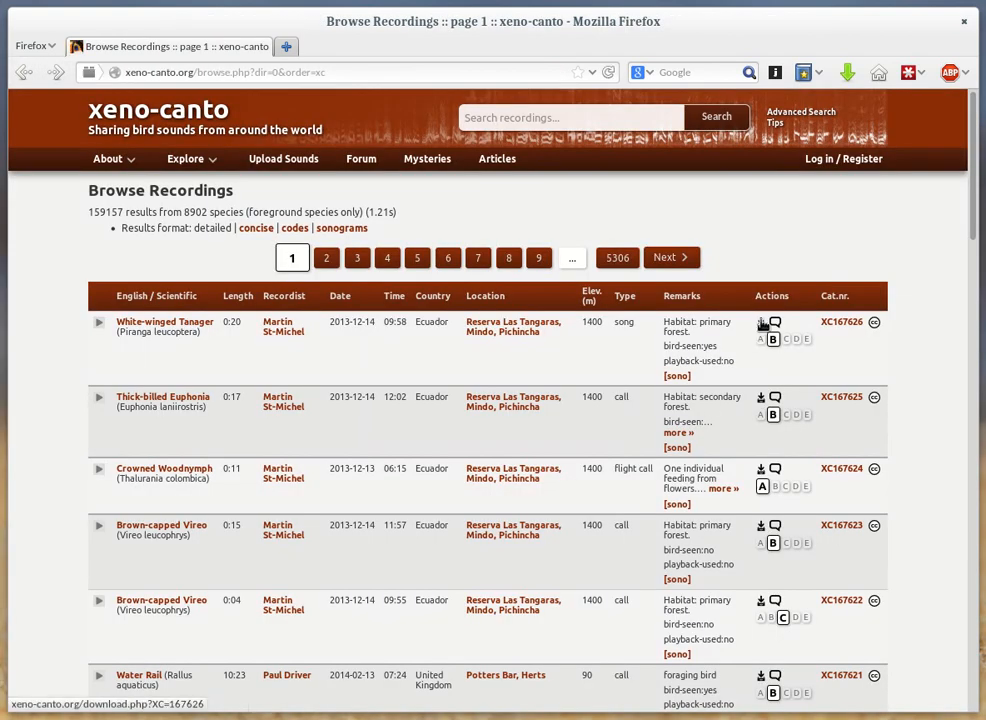
mouse_move(761, 323)
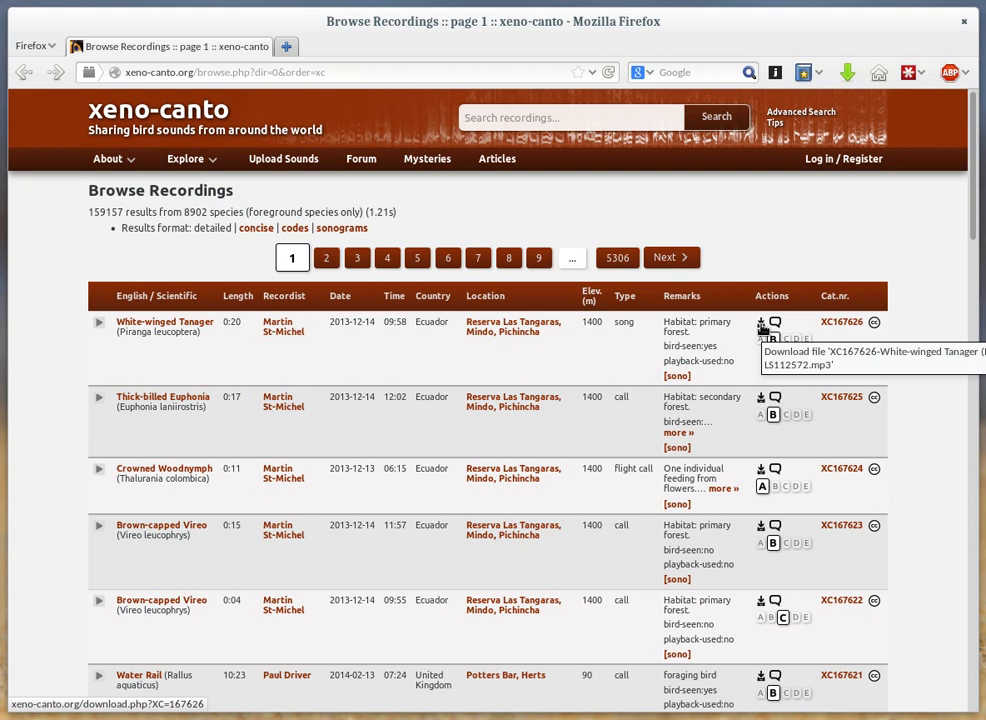
Step: Save the XC167626 tanager MP3 into Downloads and show results as sonograms
right_click(760, 322)
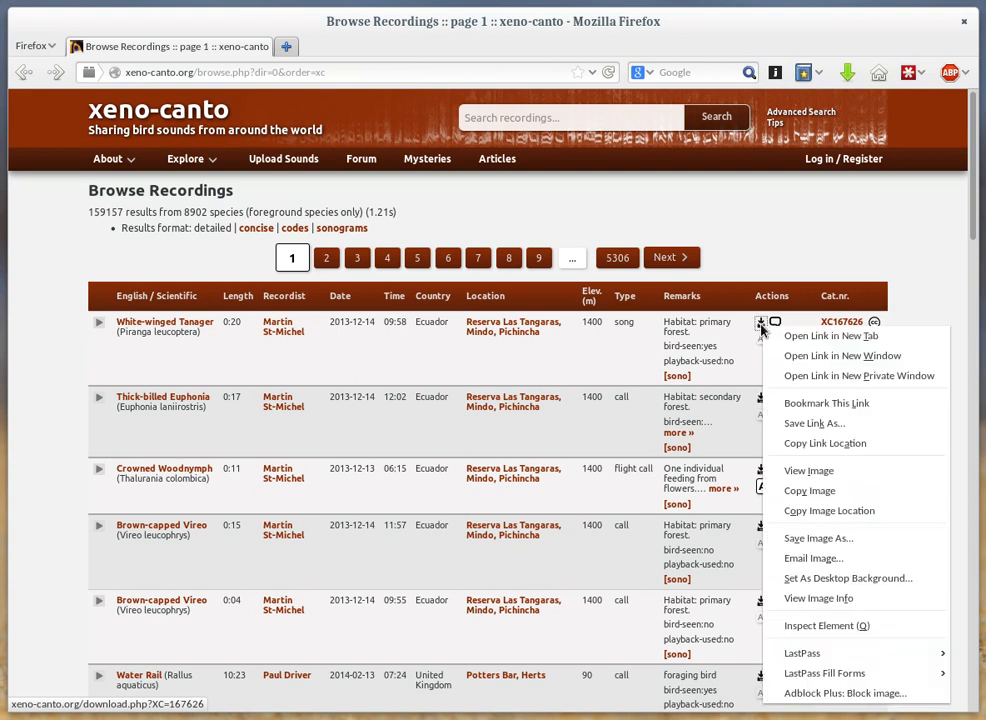
mouse_move(831, 423)
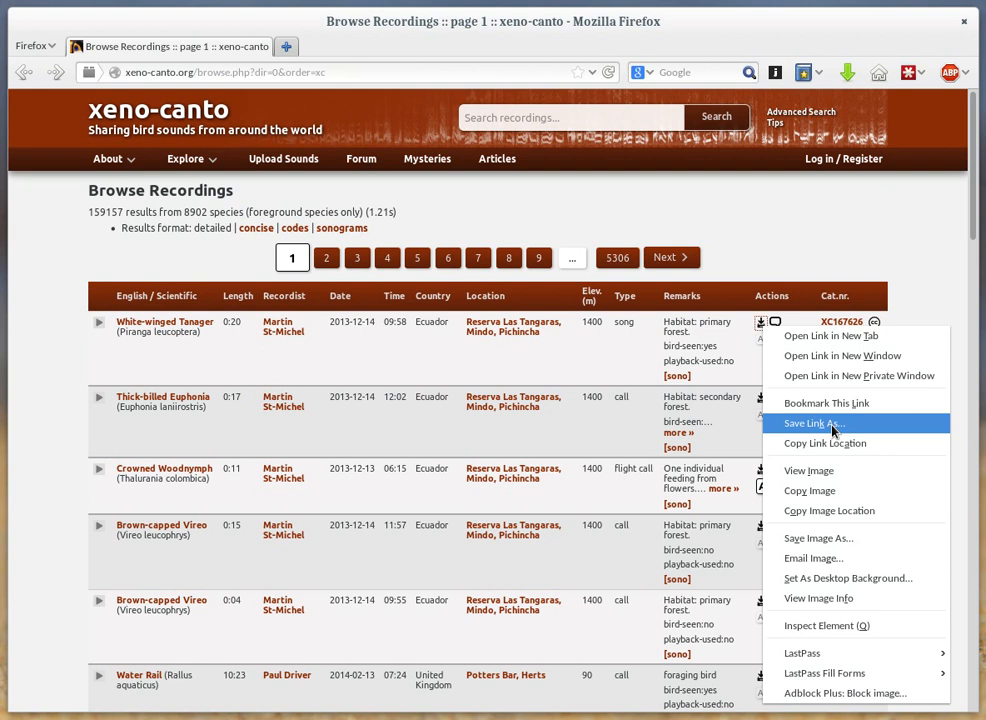
mouse_move(794, 432)
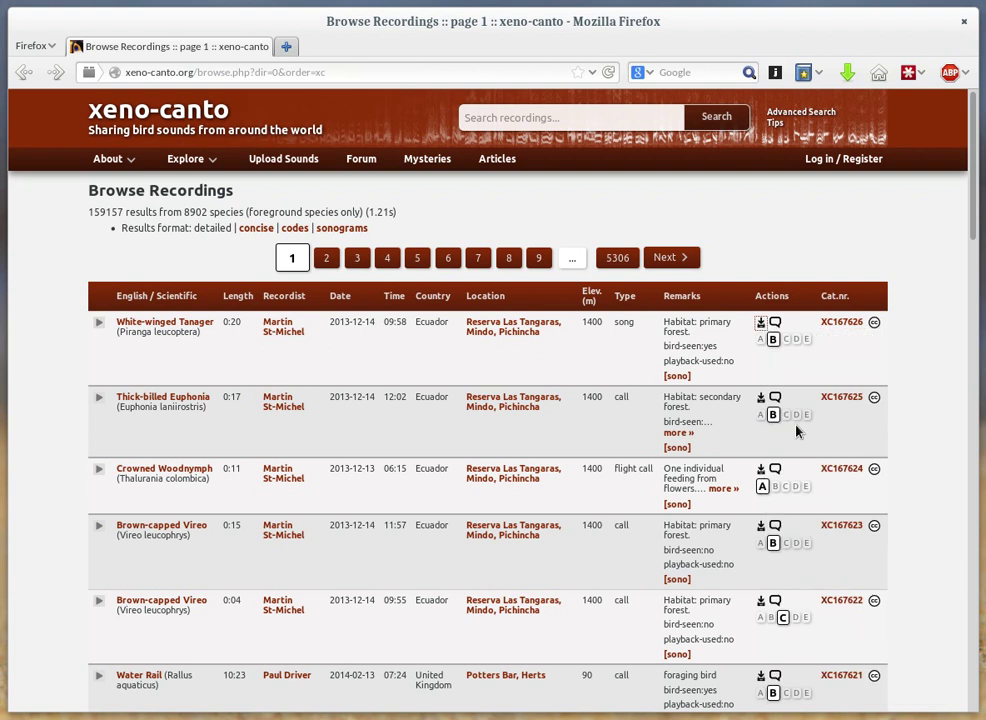
left_click(761, 322)
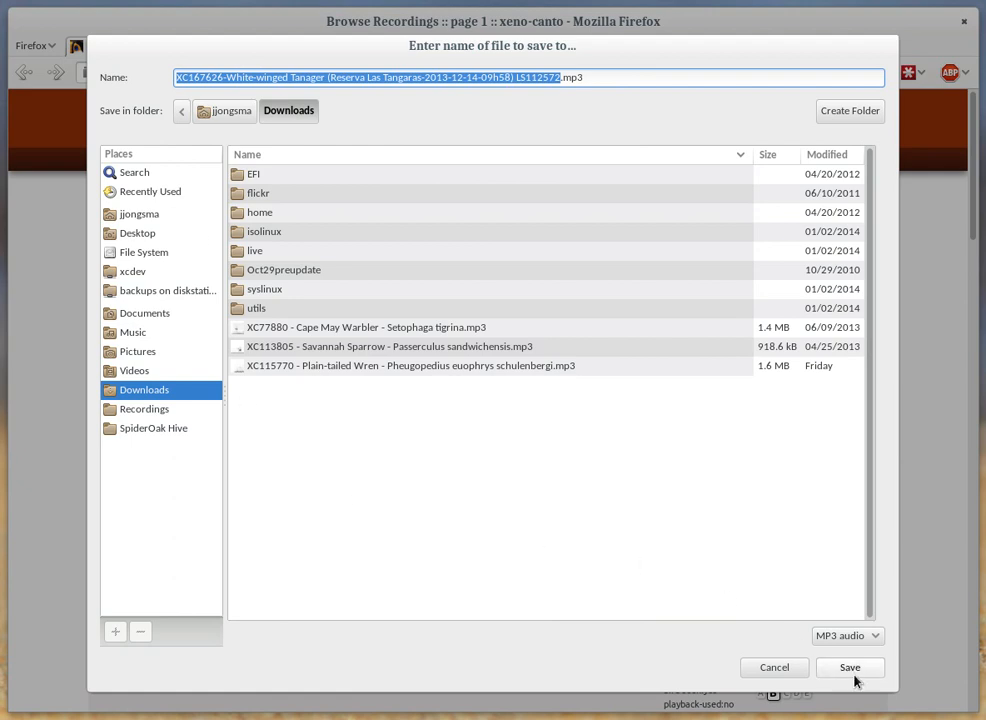
left_click(849, 667)
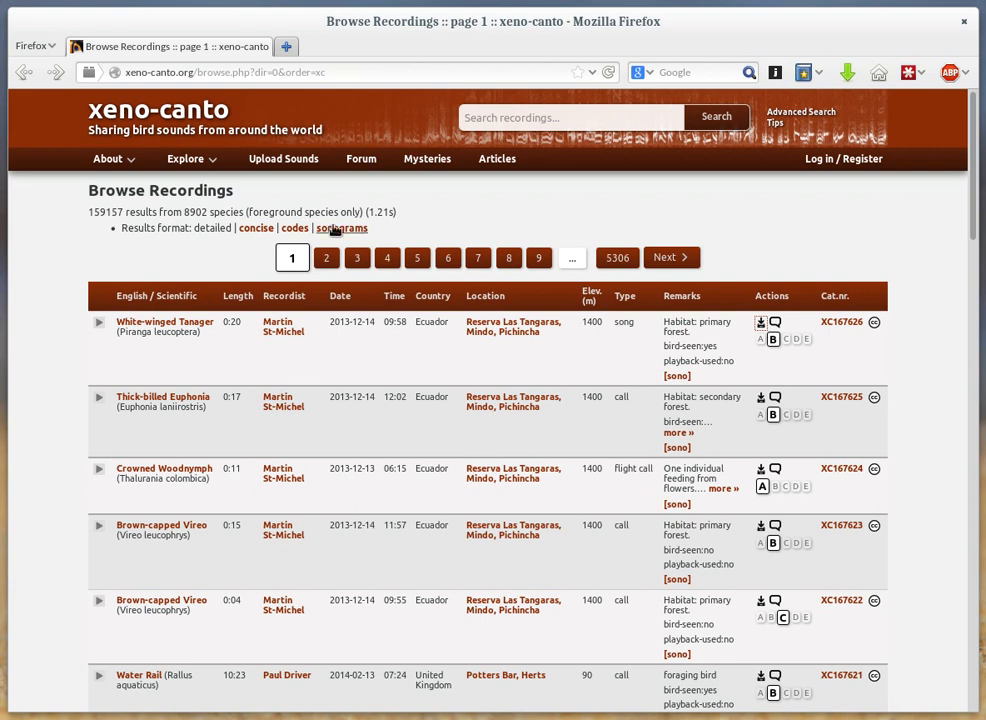
left_click(341, 228)
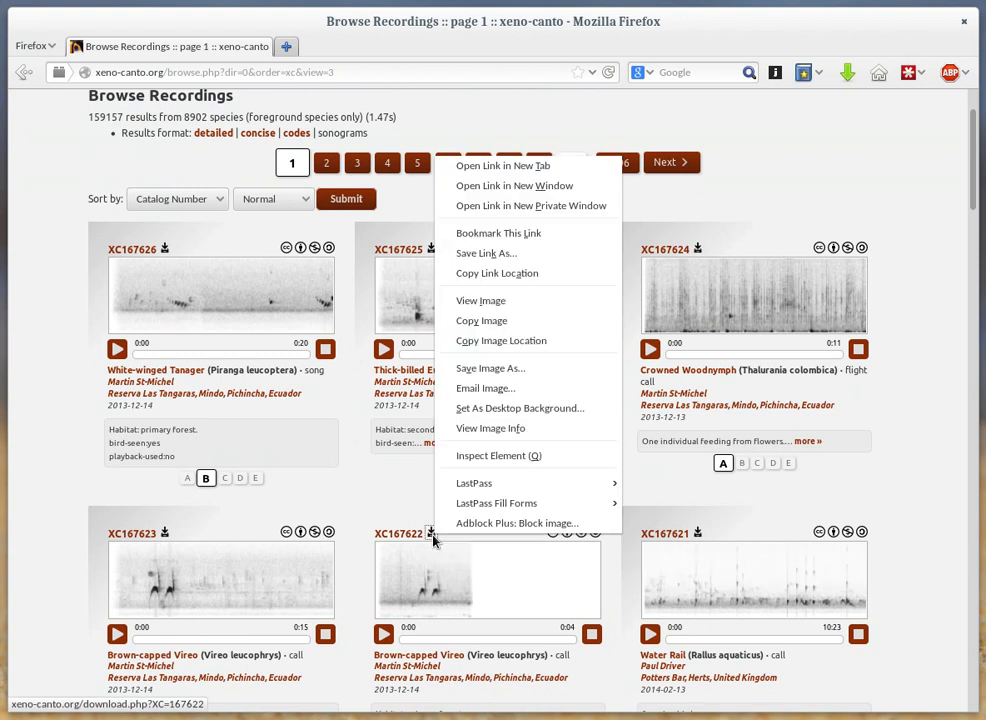
mouse_move(486, 253)
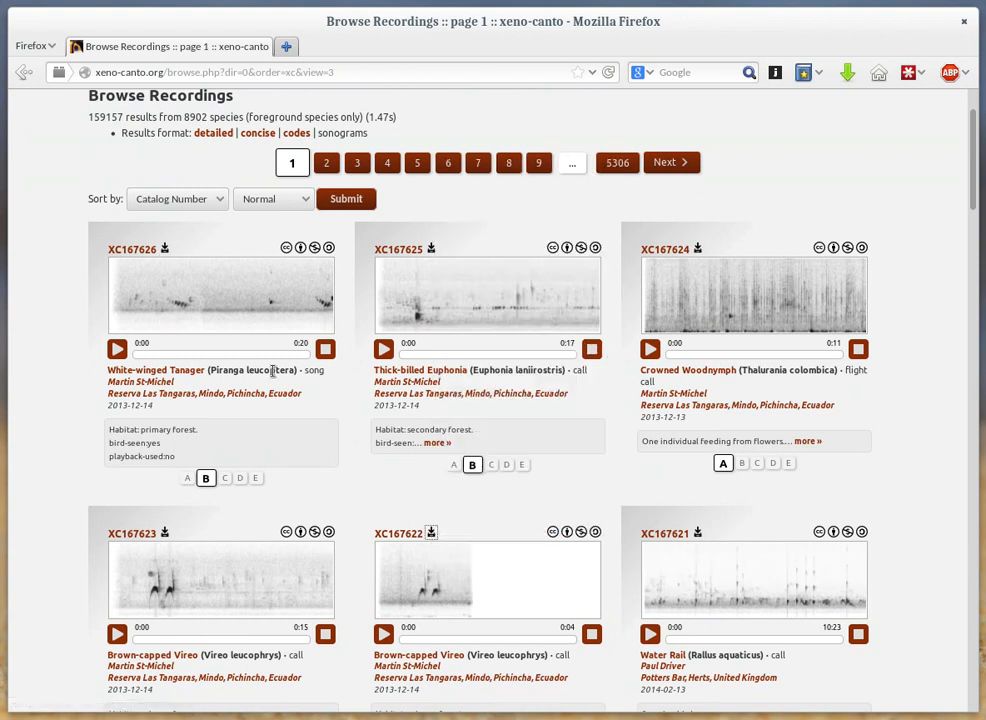
Step: Open the Brown-capped Vireo recording XC167623 from the sonogram results
left_click(131, 532)
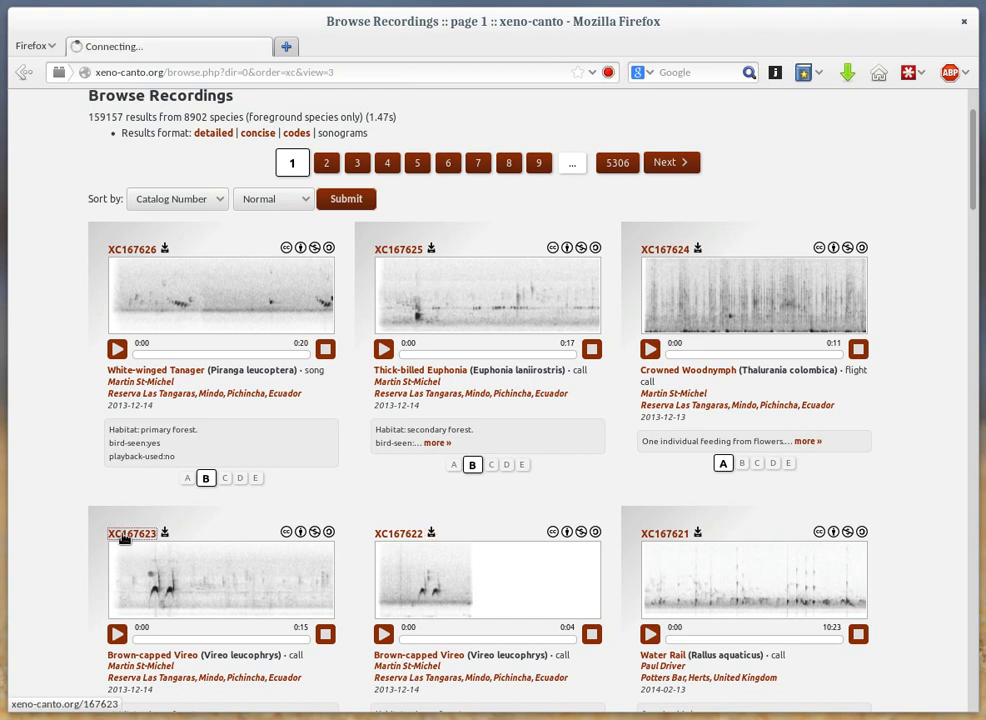
Step: Load the XC167623 Brown-capped Vireo page and bring up its audio download link options
left_click(133, 532)
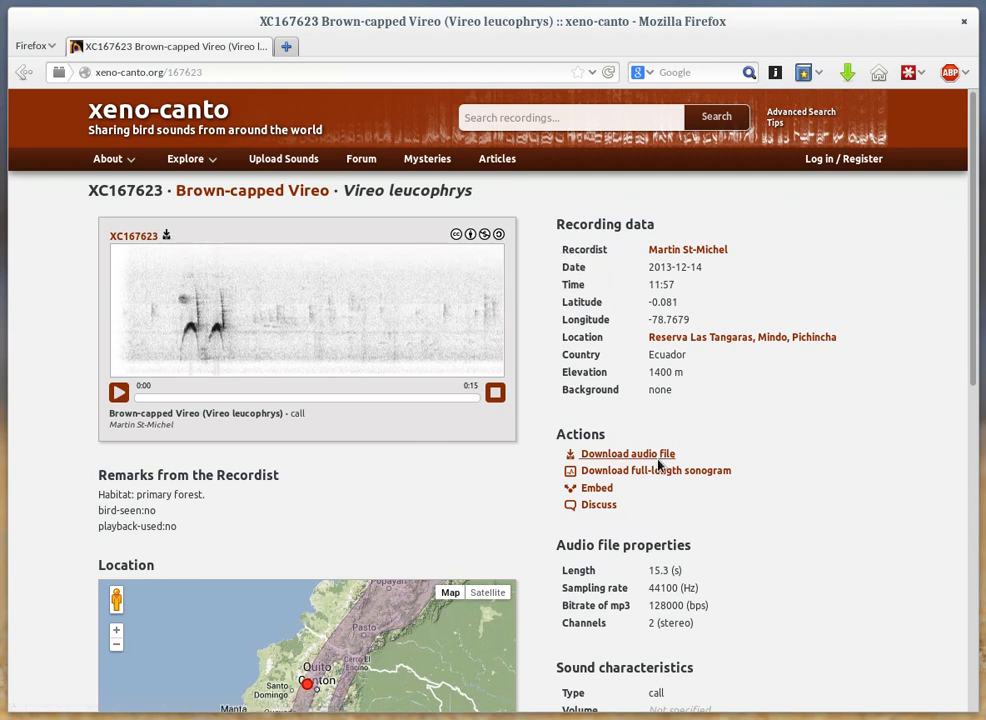
mouse_move(602, 454)
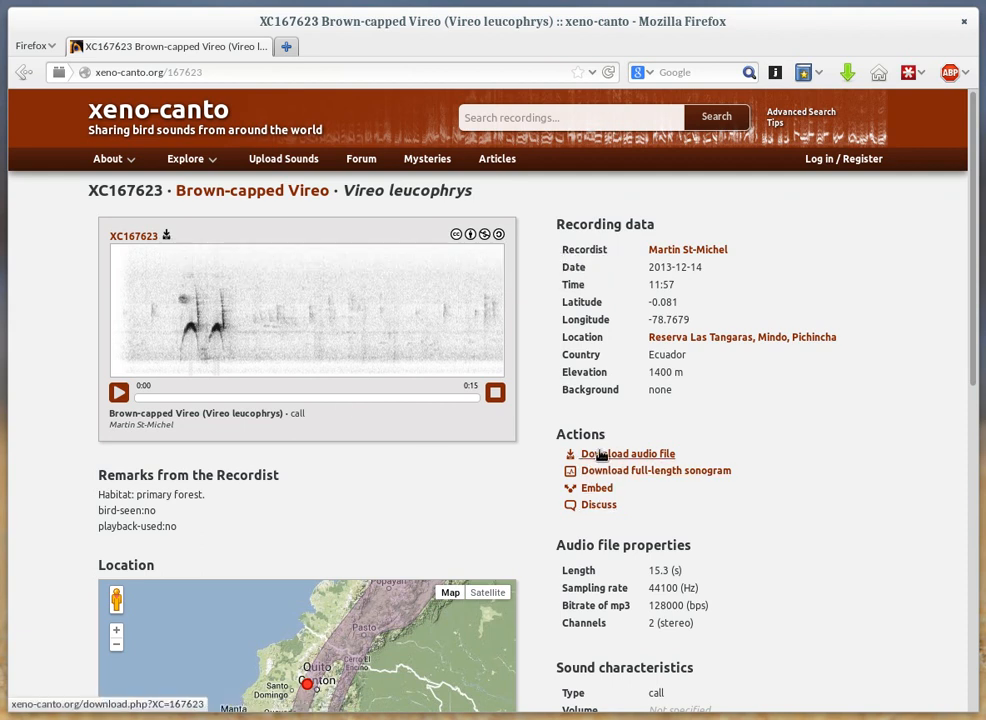
right_click(630, 453)
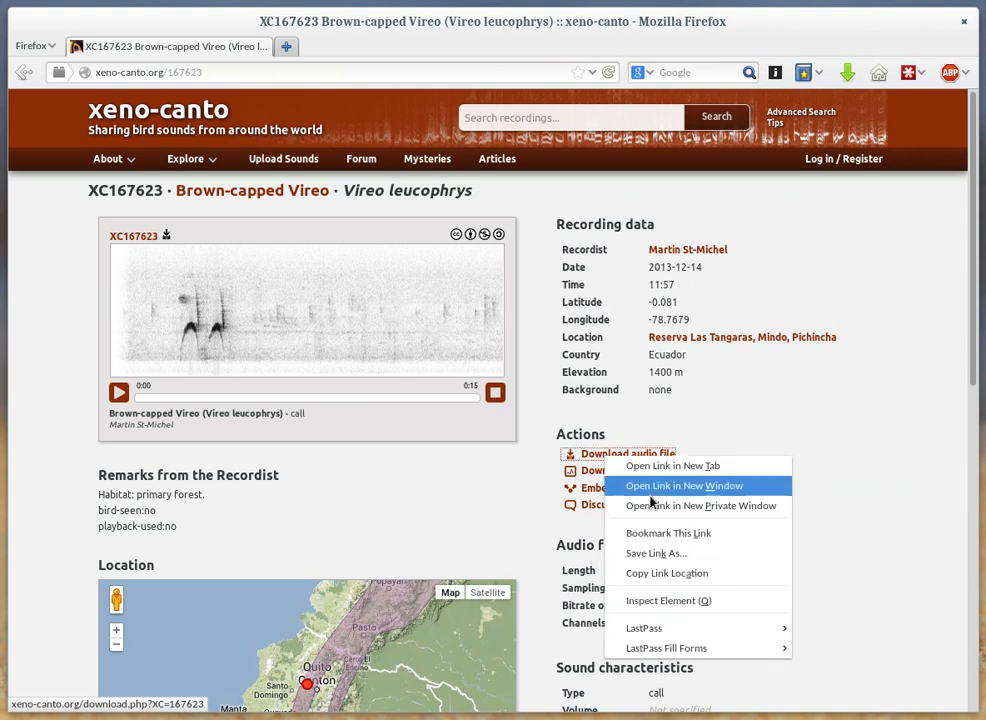
mouse_move(649, 559)
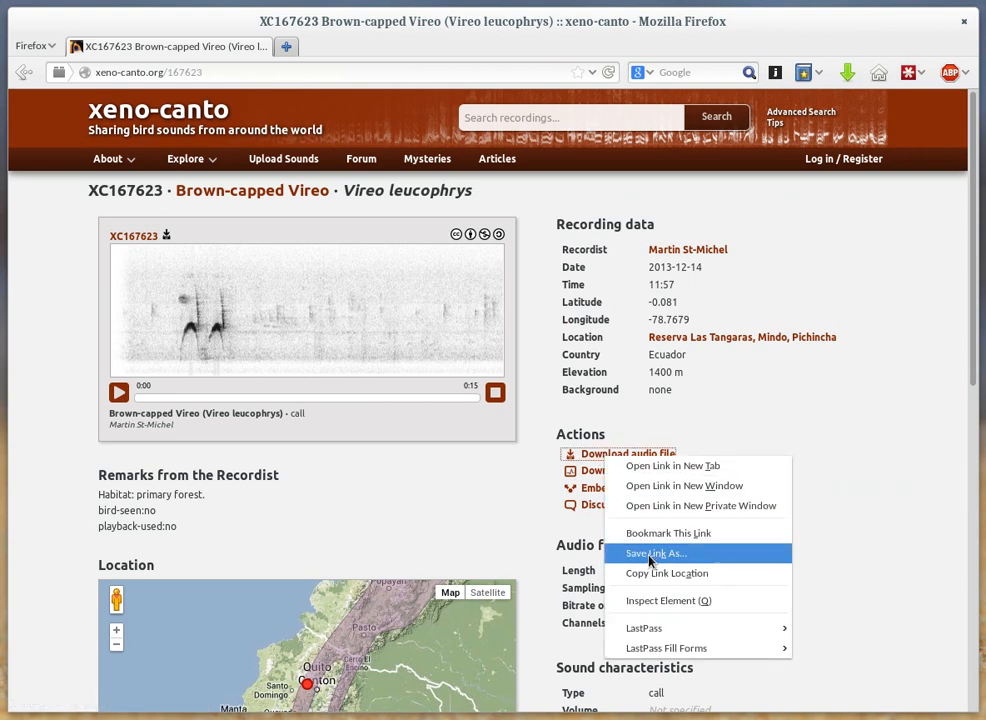
mouse_move(633, 562)
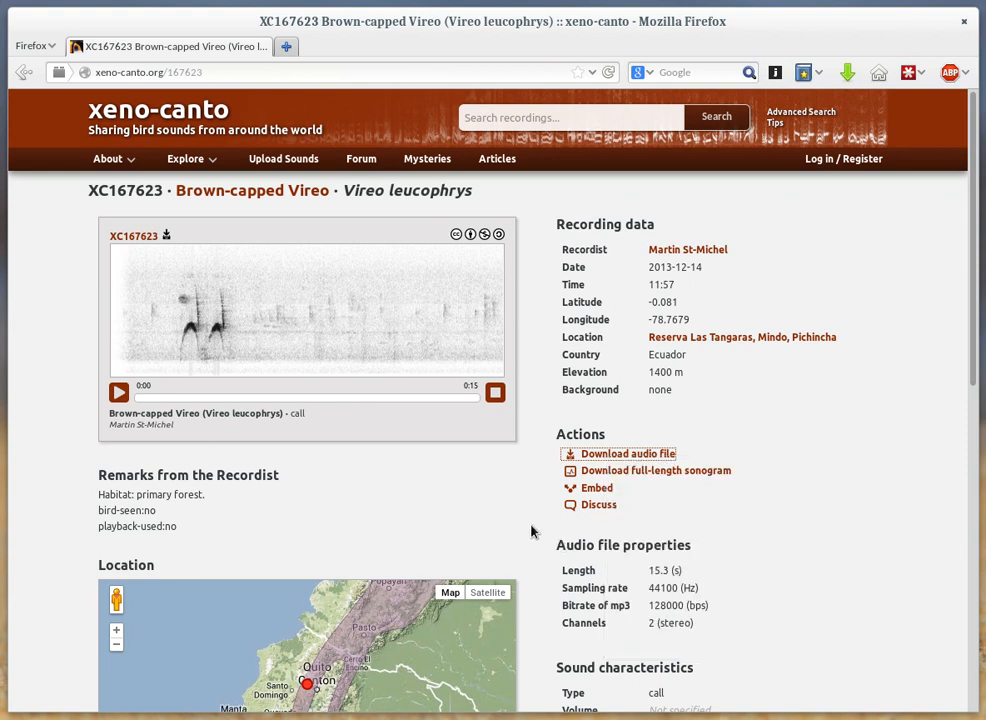
mouse_move(517, 541)
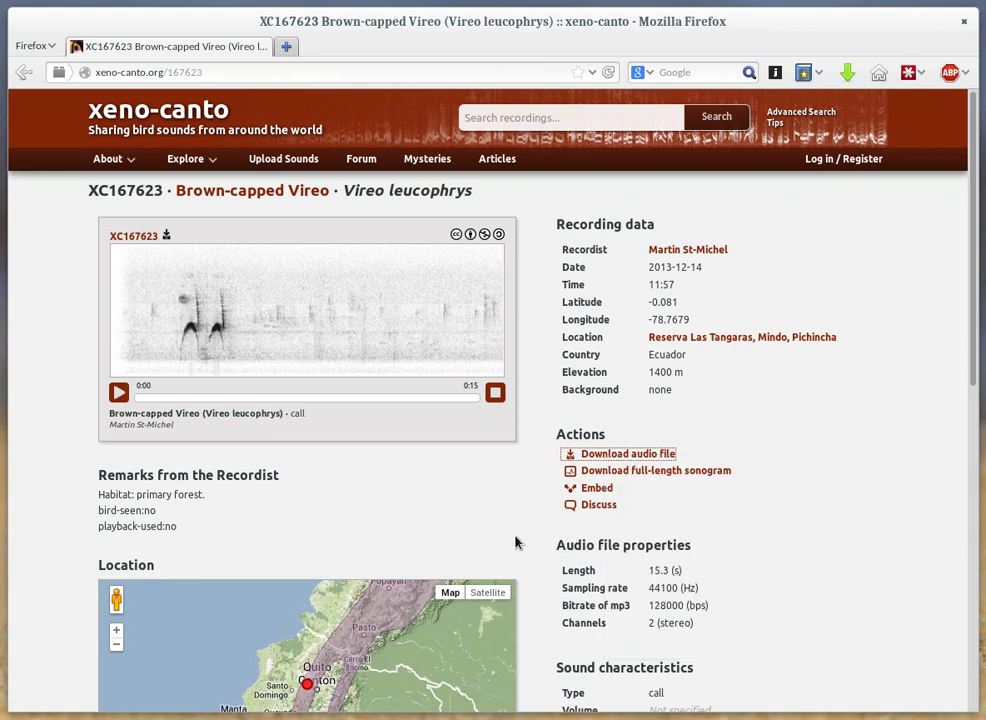
mouse_move(531, 460)
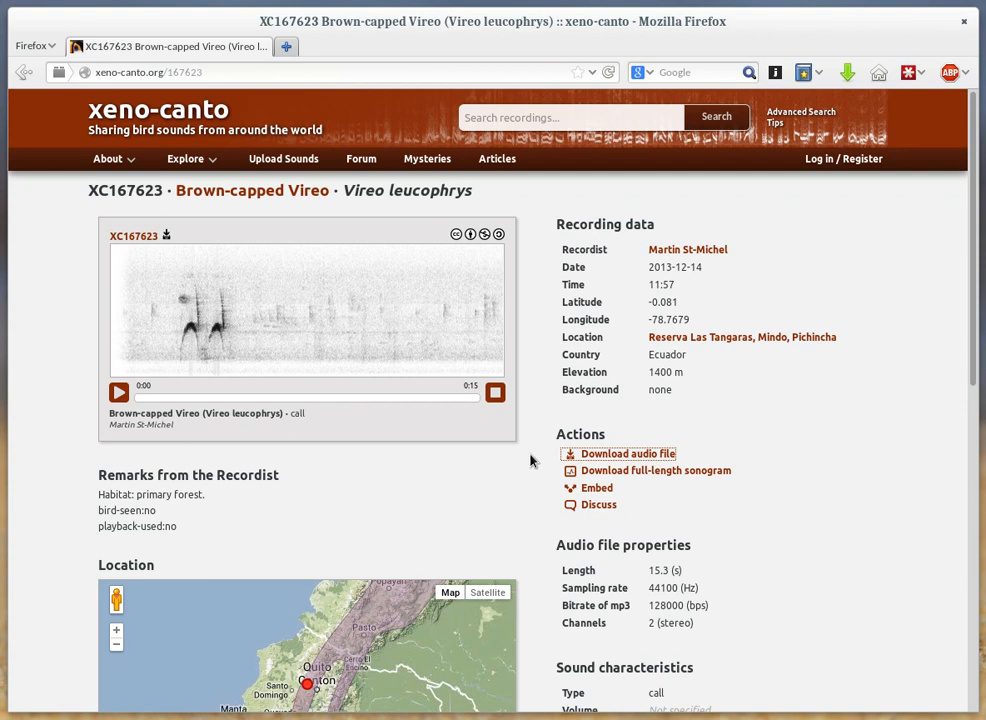
mouse_move(623, 454)
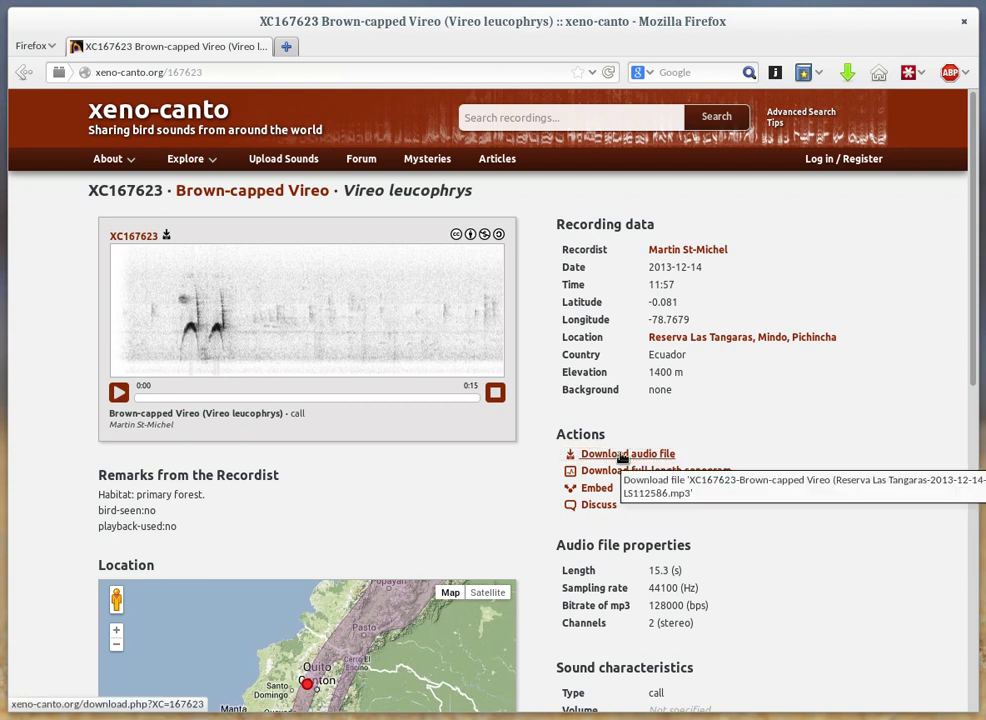
right_click(623, 453)
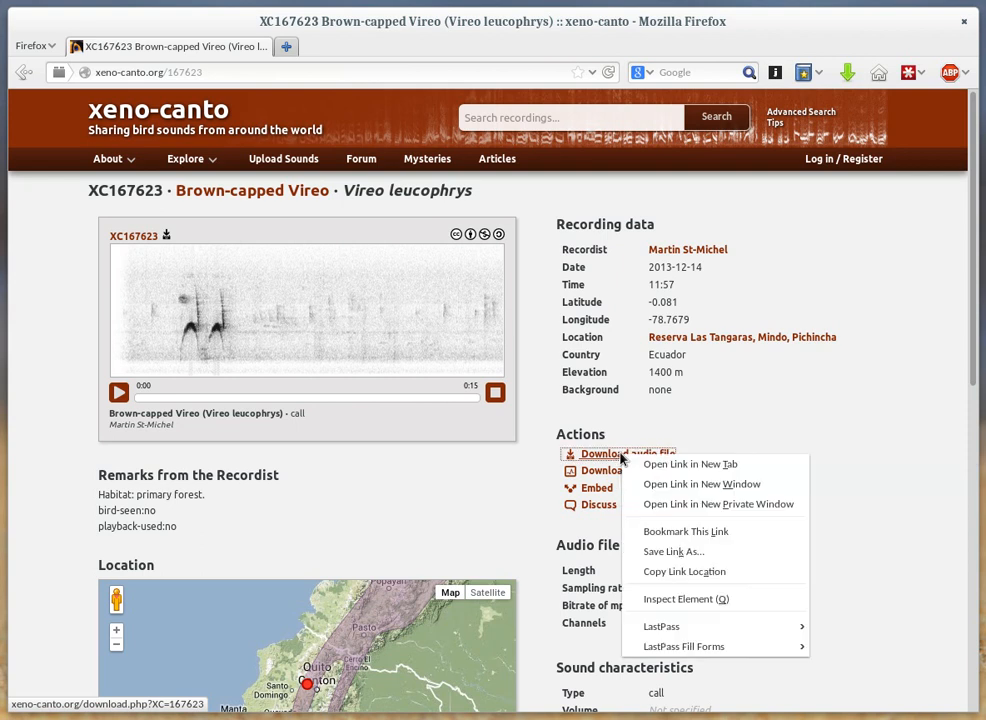
mouse_move(674, 551)
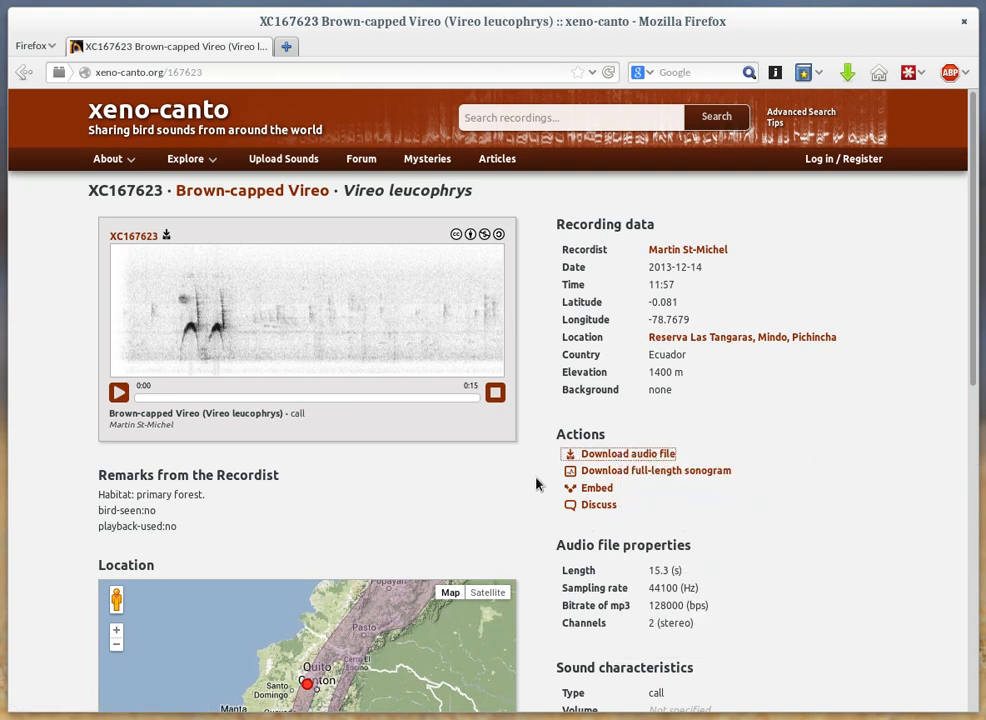
mouse_move(526, 488)
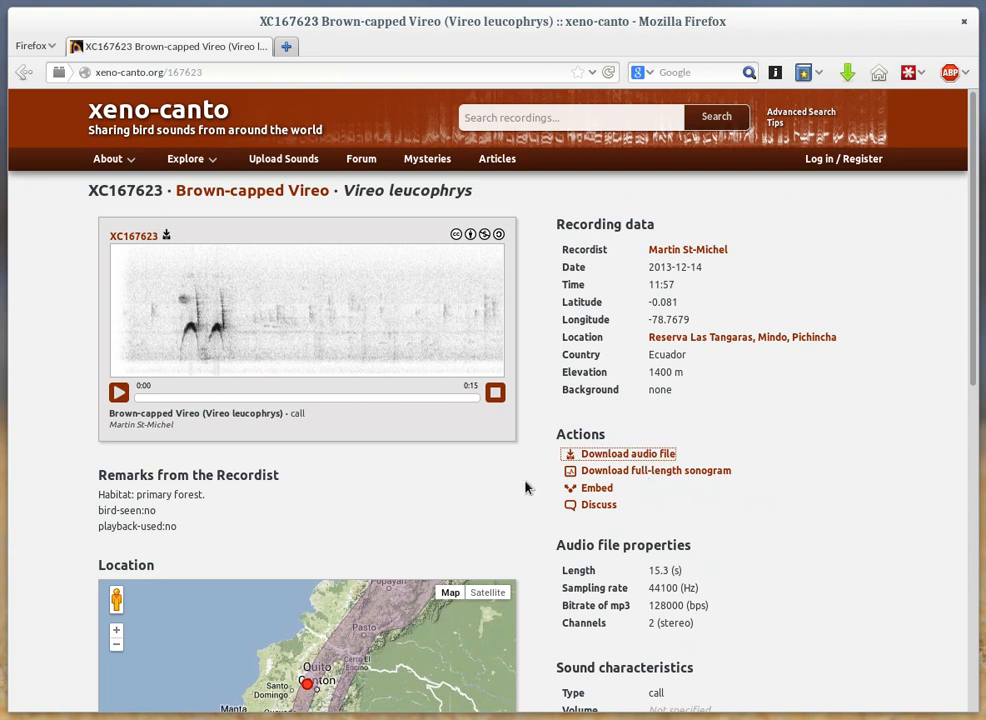